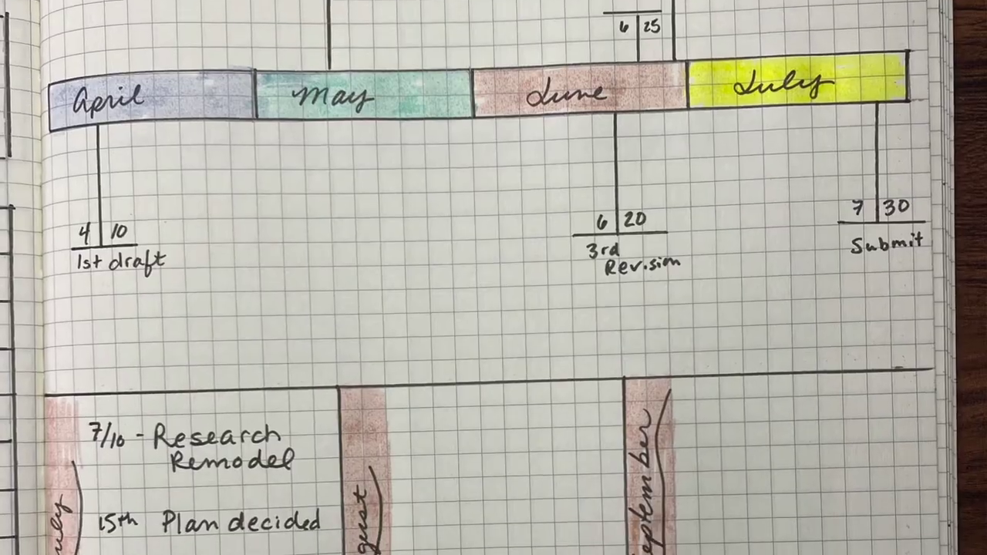
scroll(down, 3)
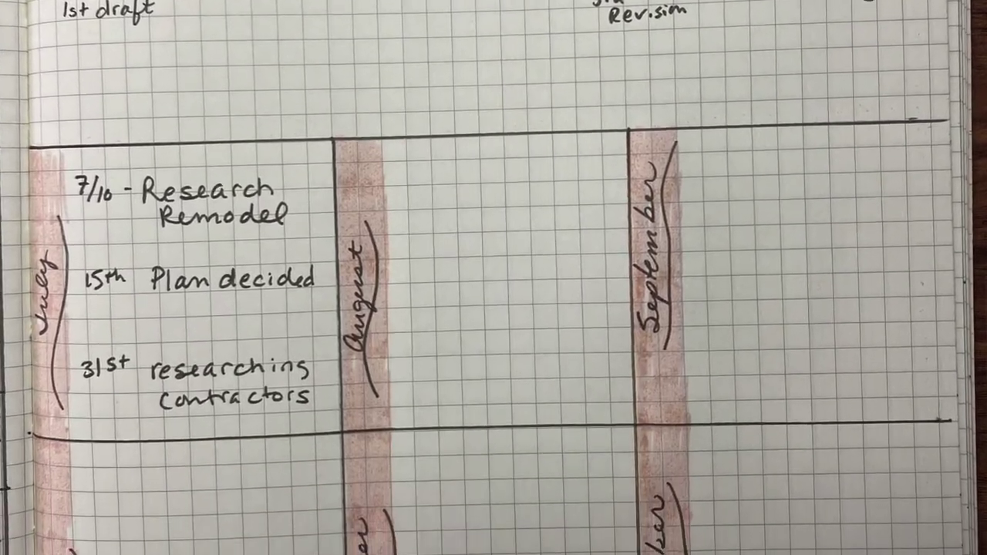